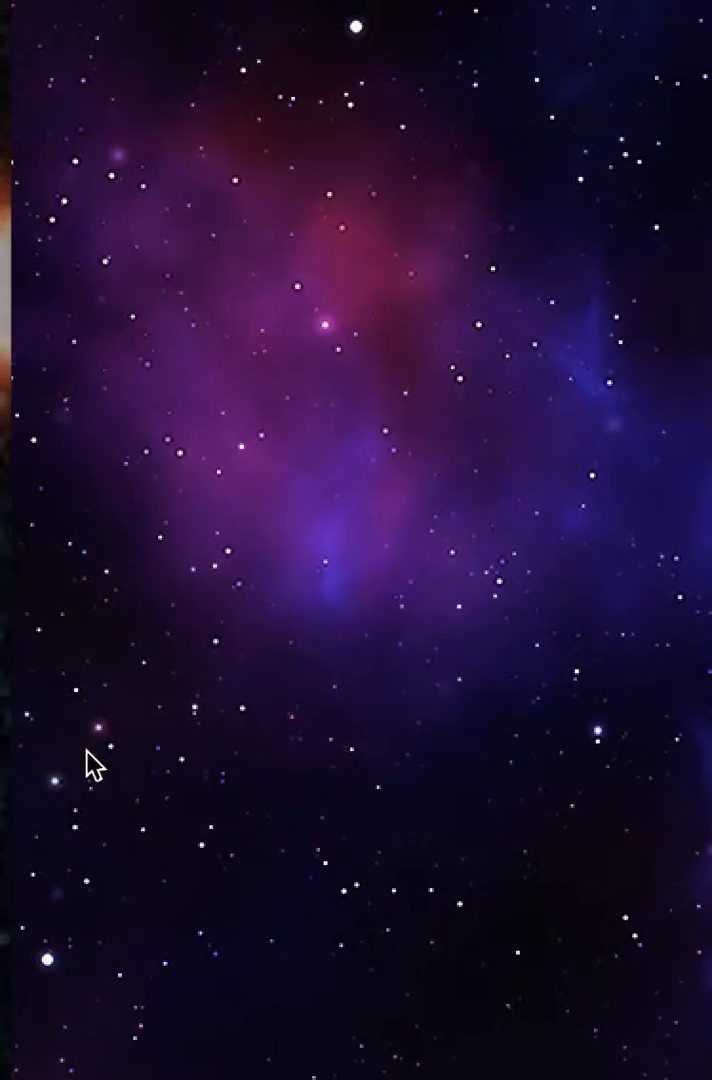
{"action": "mouse_move", "coordinate": [563, 63]}
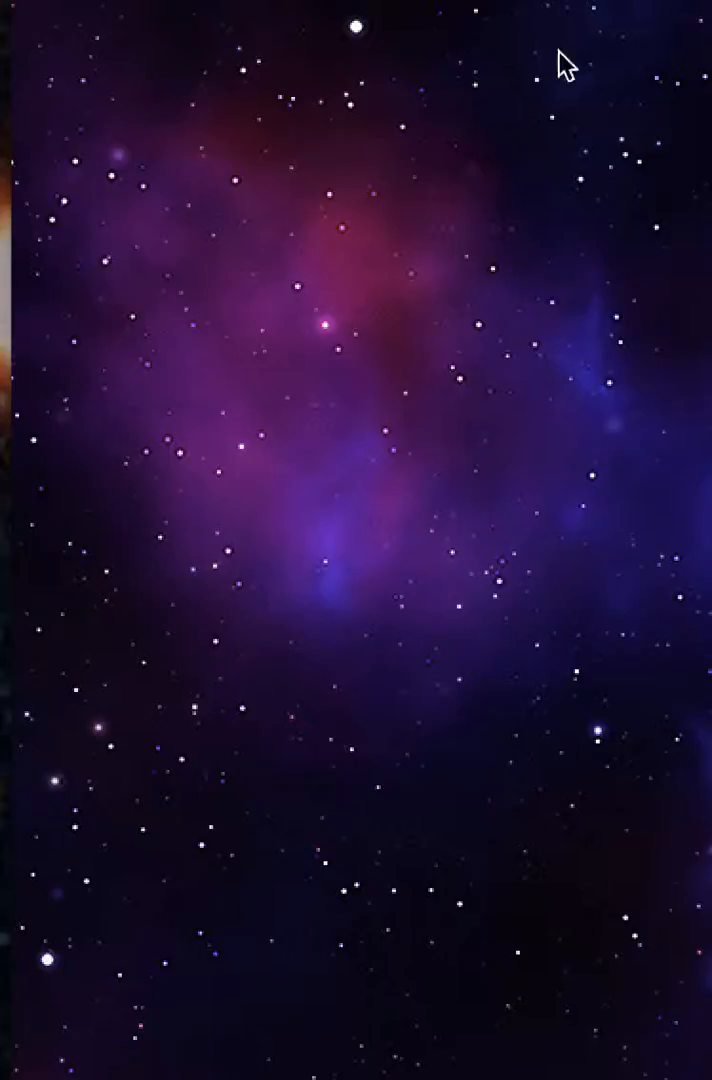